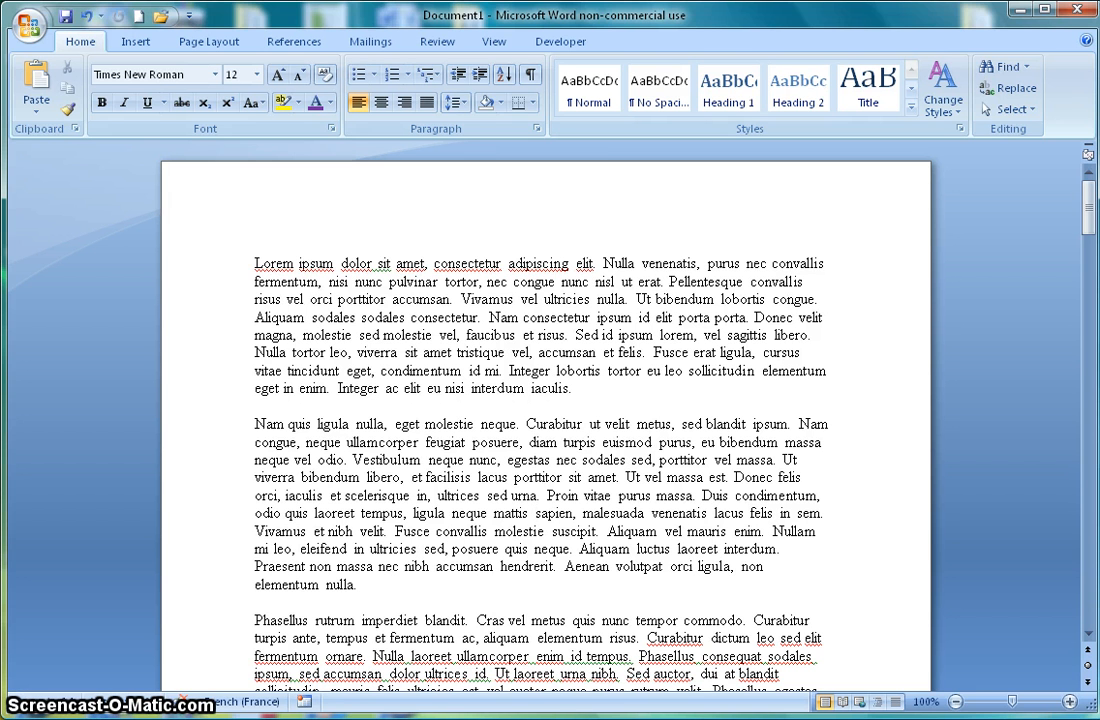
# - Enter 'Header 1' in the page header and return to the Lorem ipsum body
pyautogui.click(535, 513)
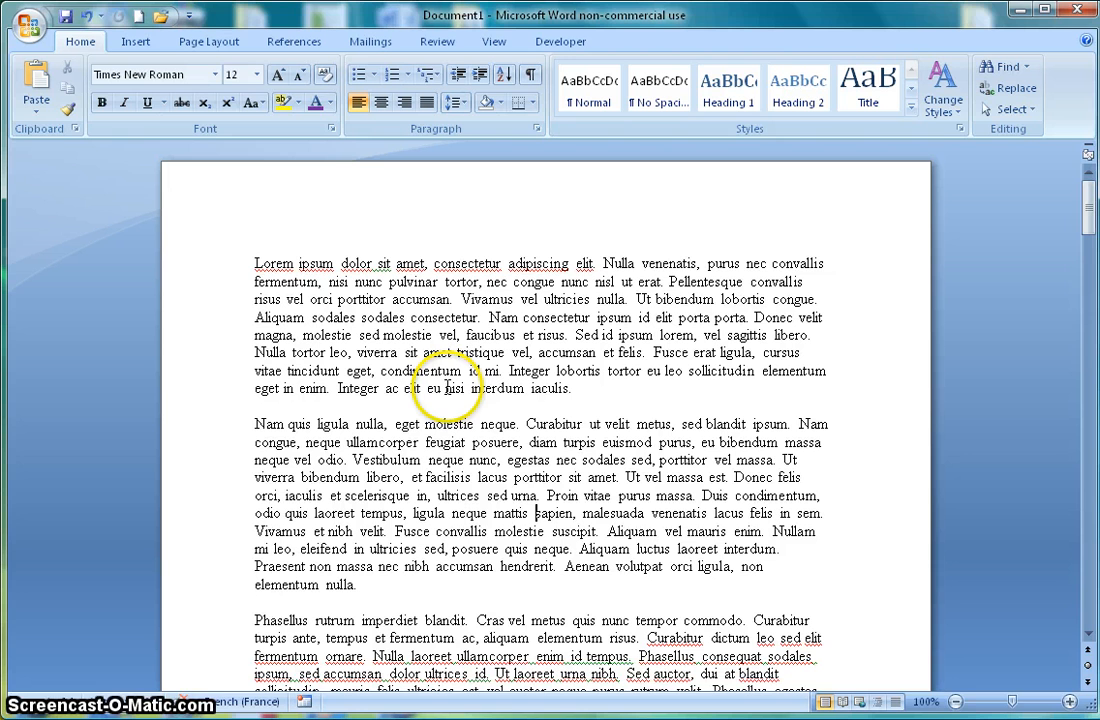
pyautogui.moveTo(517, 211)
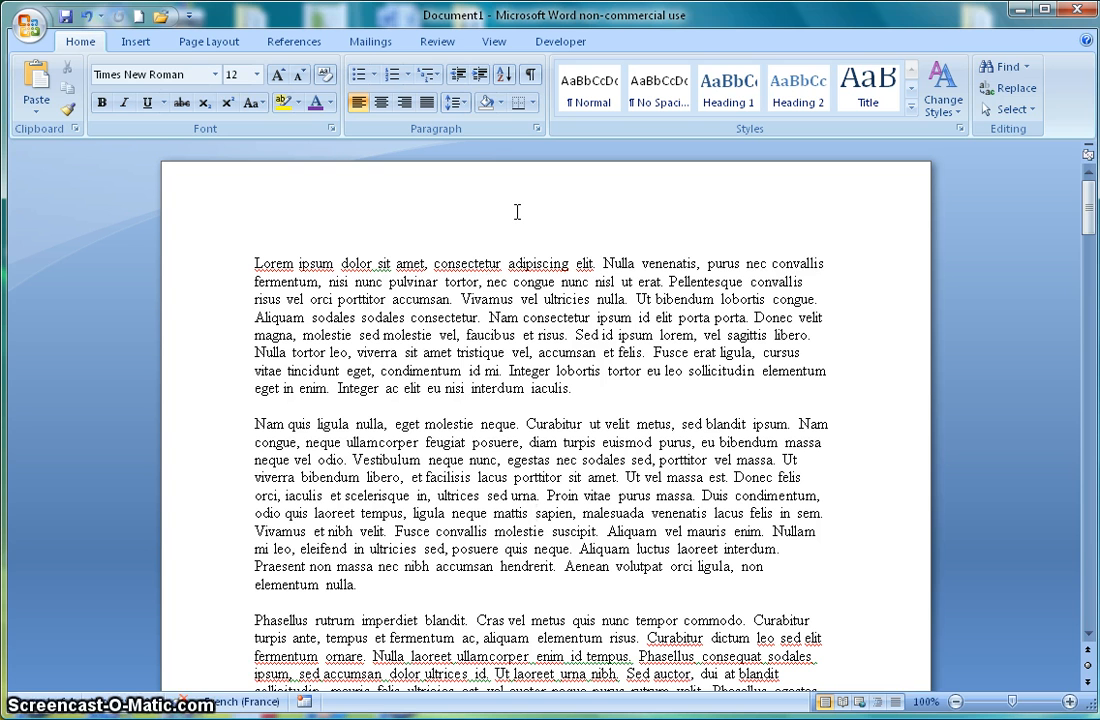
pyautogui.moveTo(517, 211)
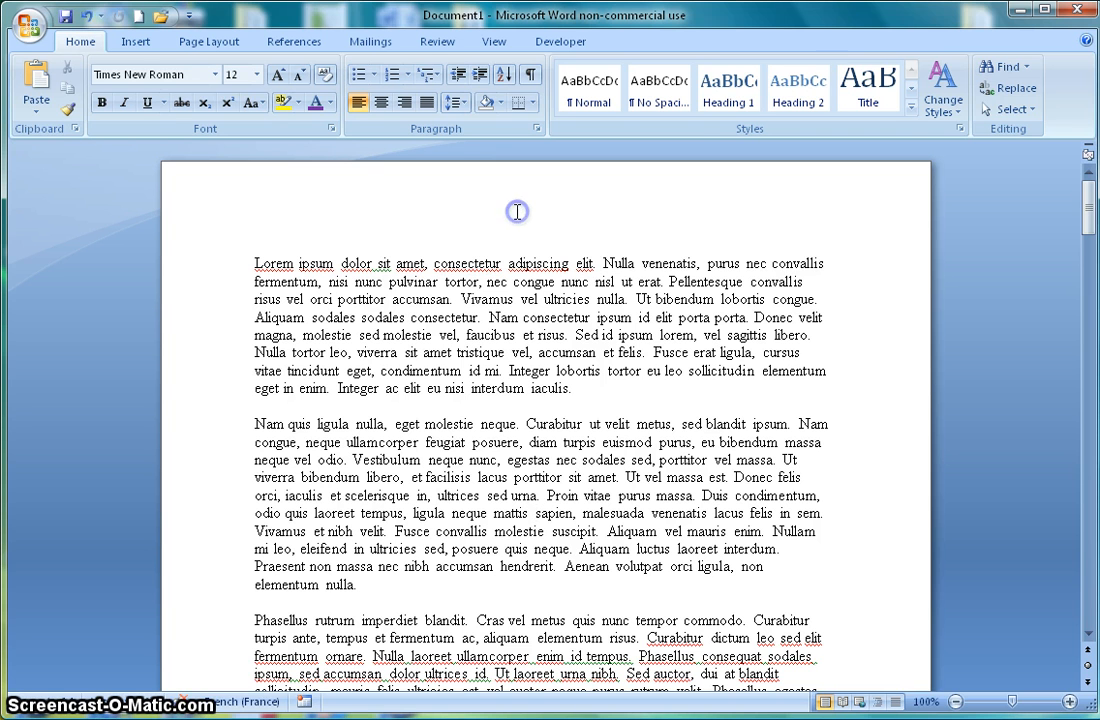
pyautogui.doubleClick(517, 212)
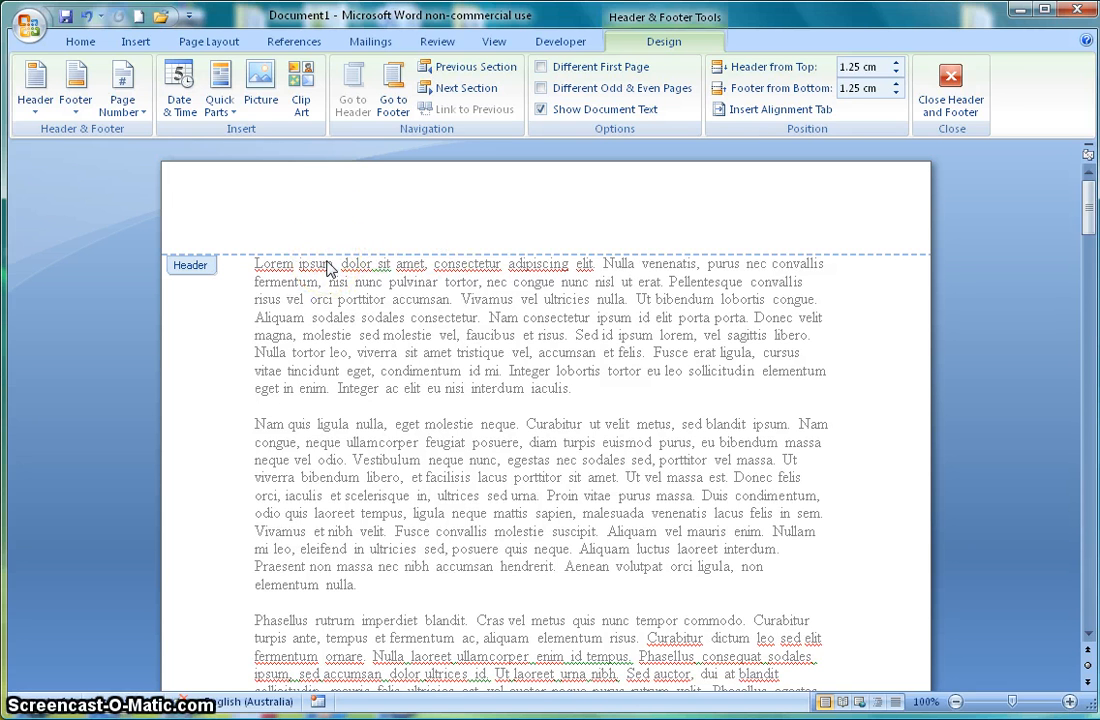
pyautogui.write('Header 1')
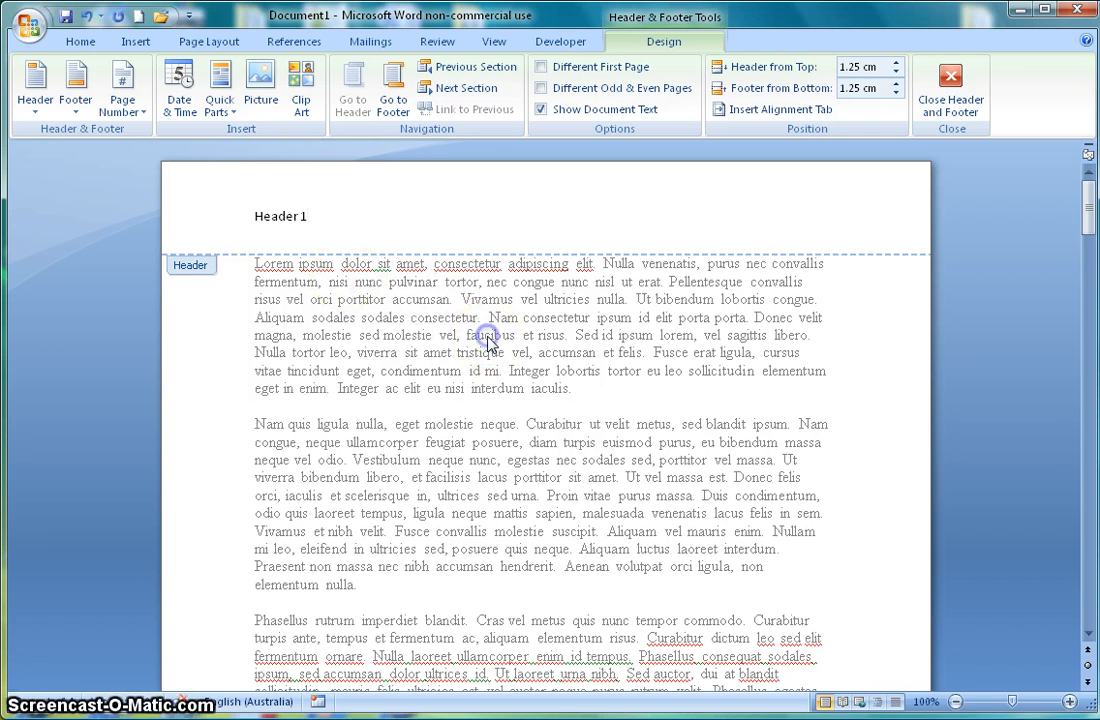
pyautogui.doubleClick(490, 335)
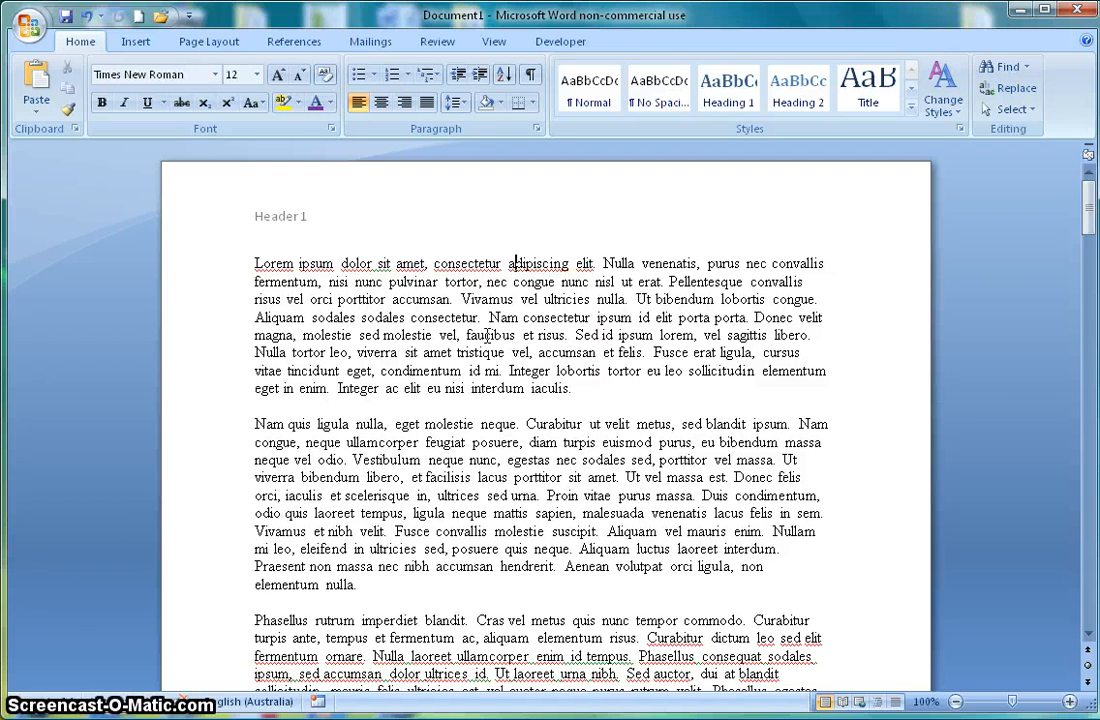
pyautogui.moveTo(890, 294)
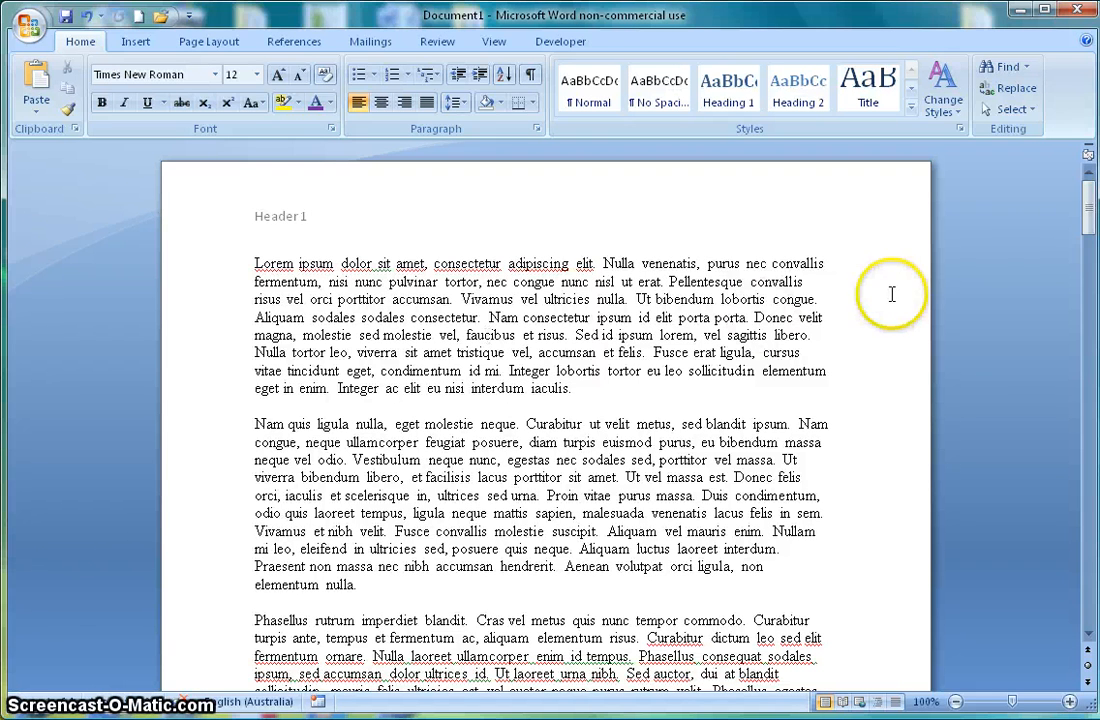
pyautogui.scroll(-3)
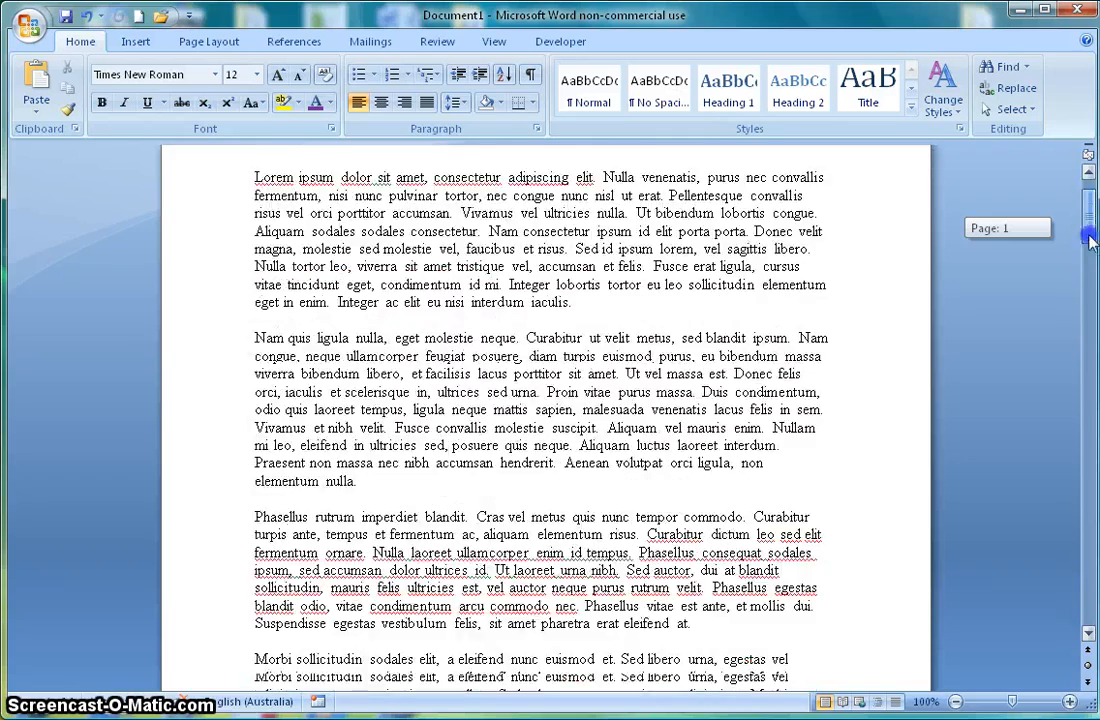
pyautogui.scroll(-3)
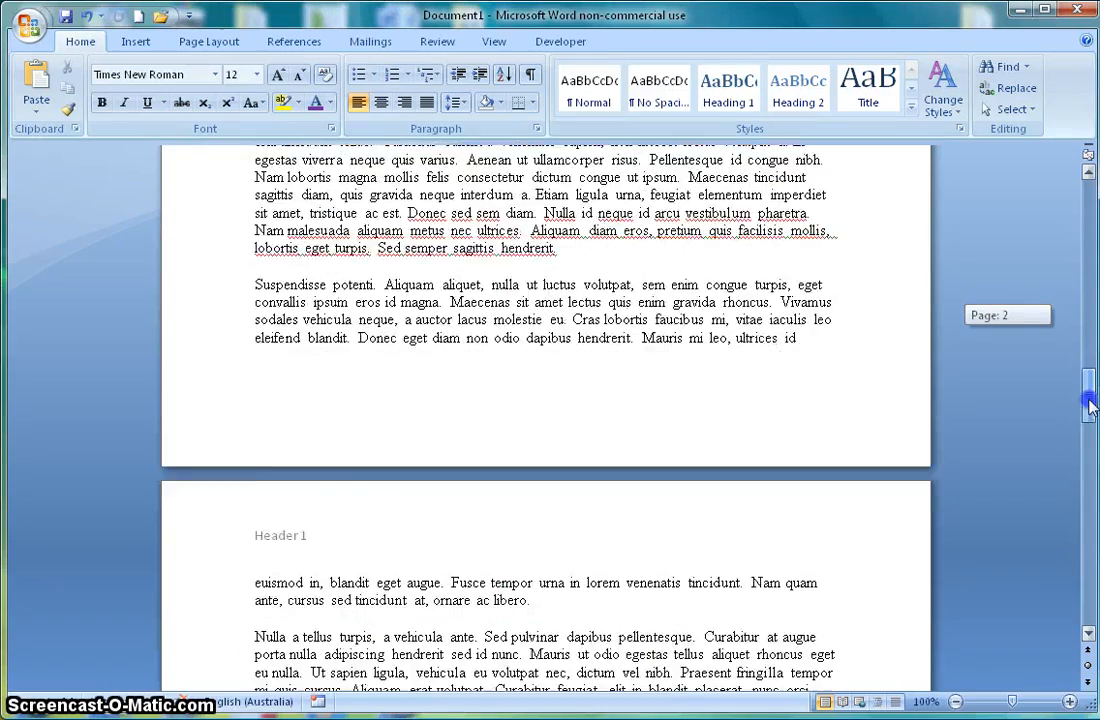
pyautogui.scroll(-3)
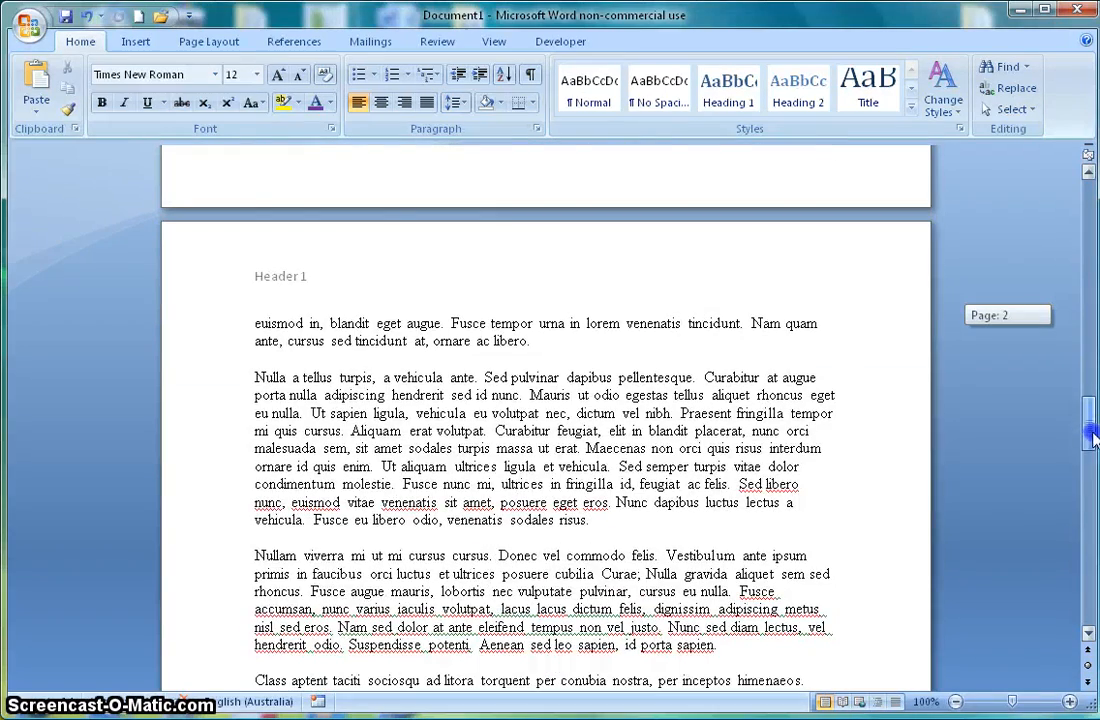
pyautogui.scroll(-3)
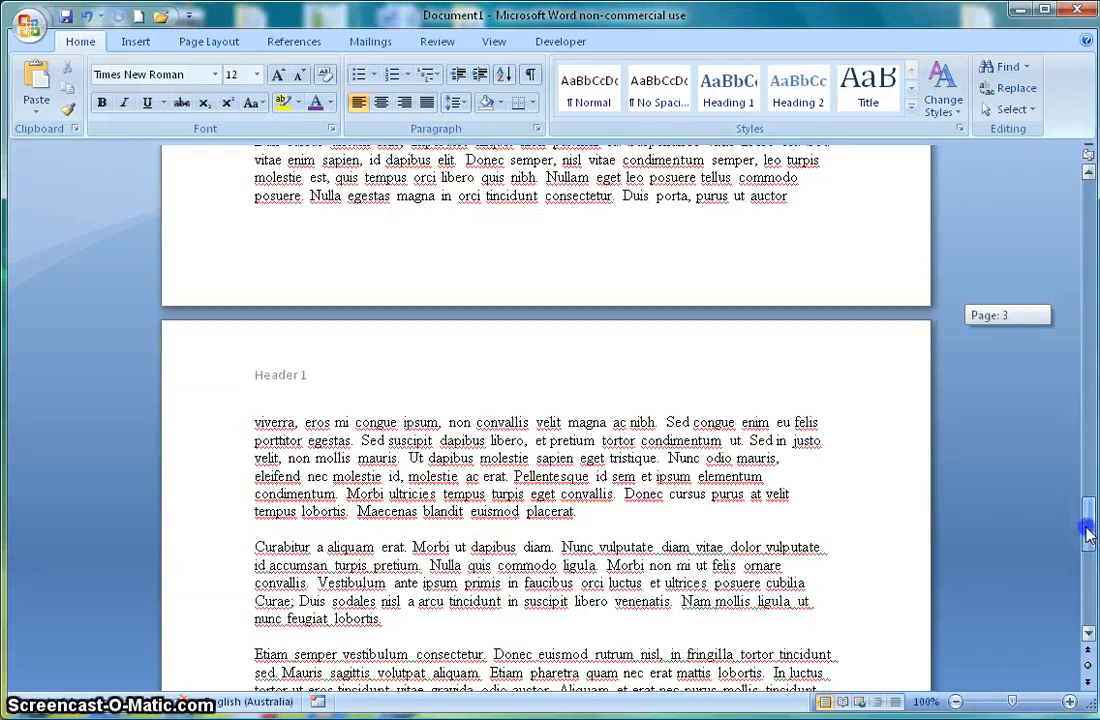
pyautogui.scroll(-3)
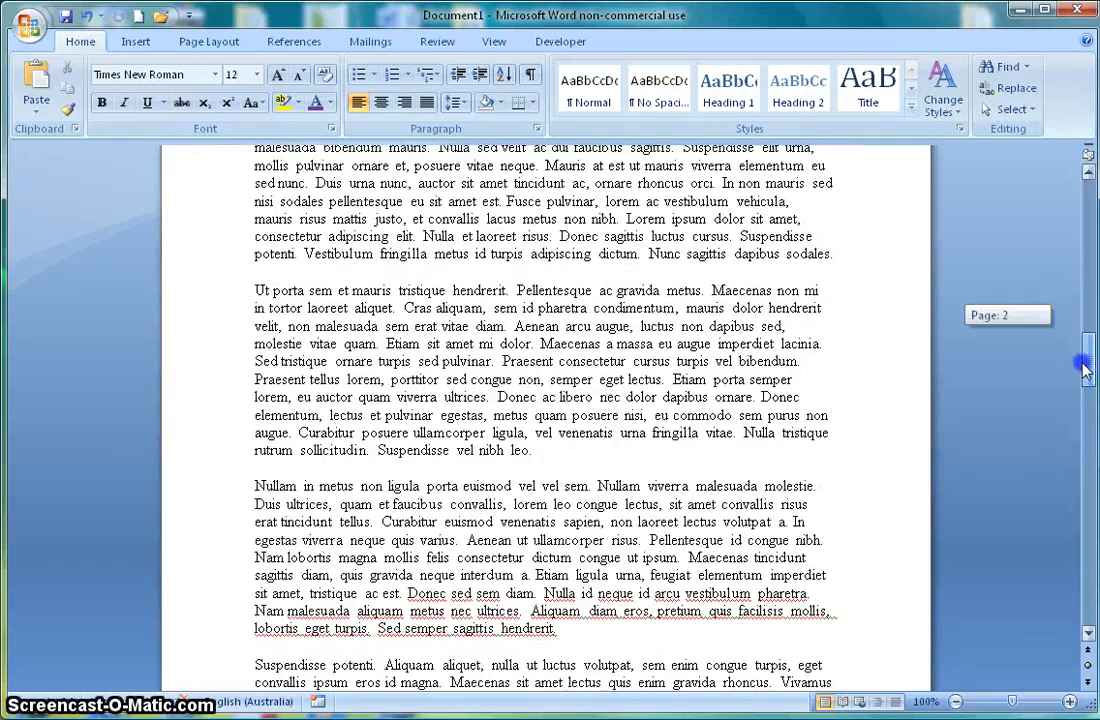
pyautogui.scroll(-3)
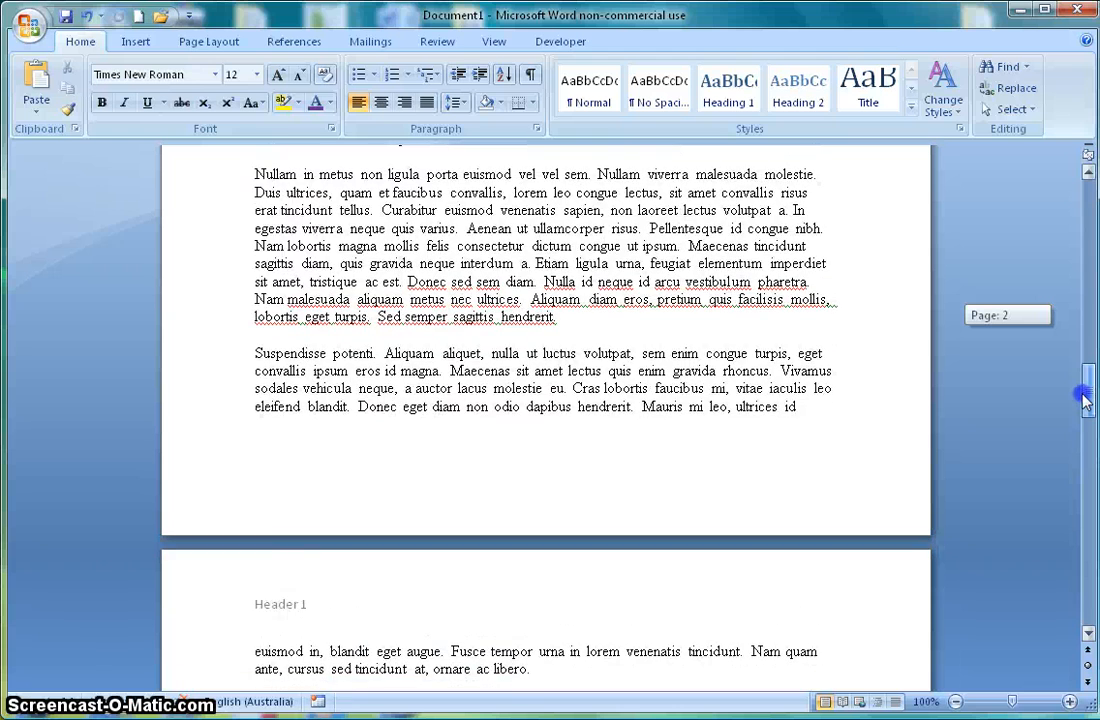
pyautogui.scroll(-3)
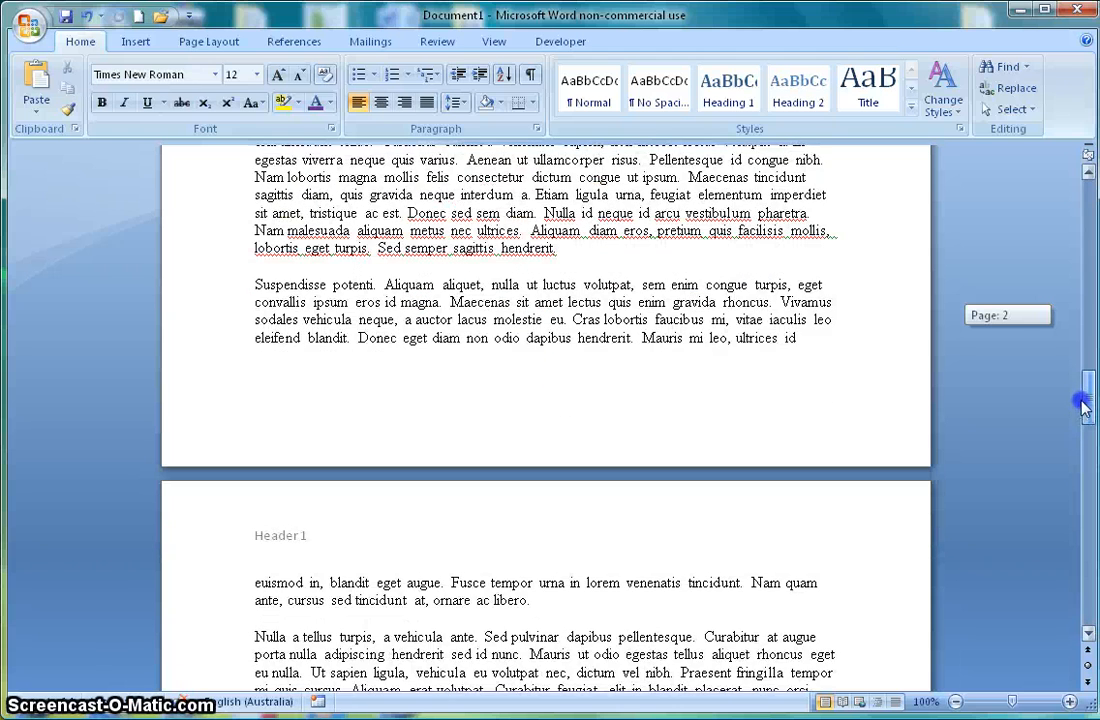
pyautogui.scroll(-3)
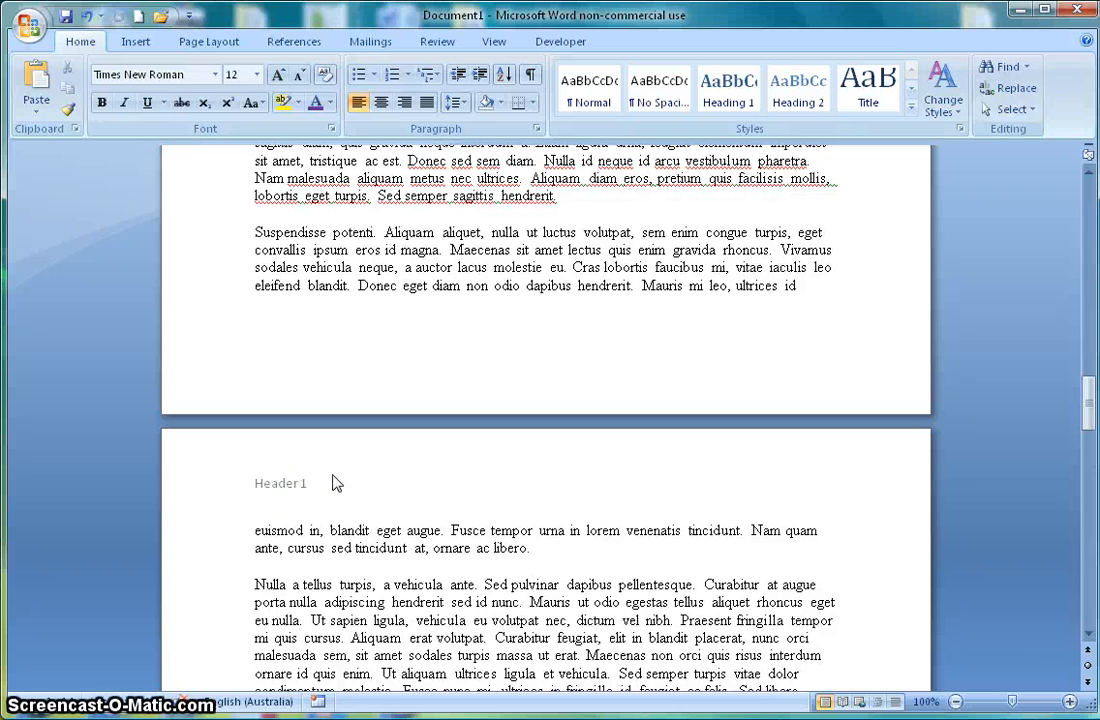
pyautogui.moveTo(793, 341)
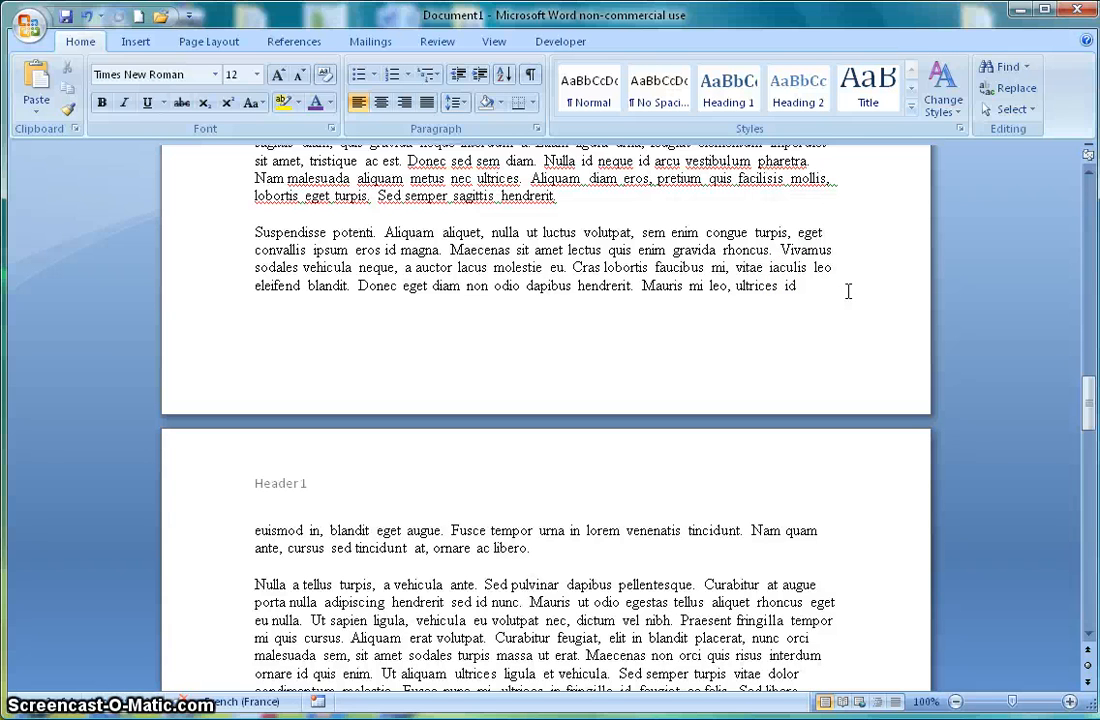
pyautogui.click(800, 286)
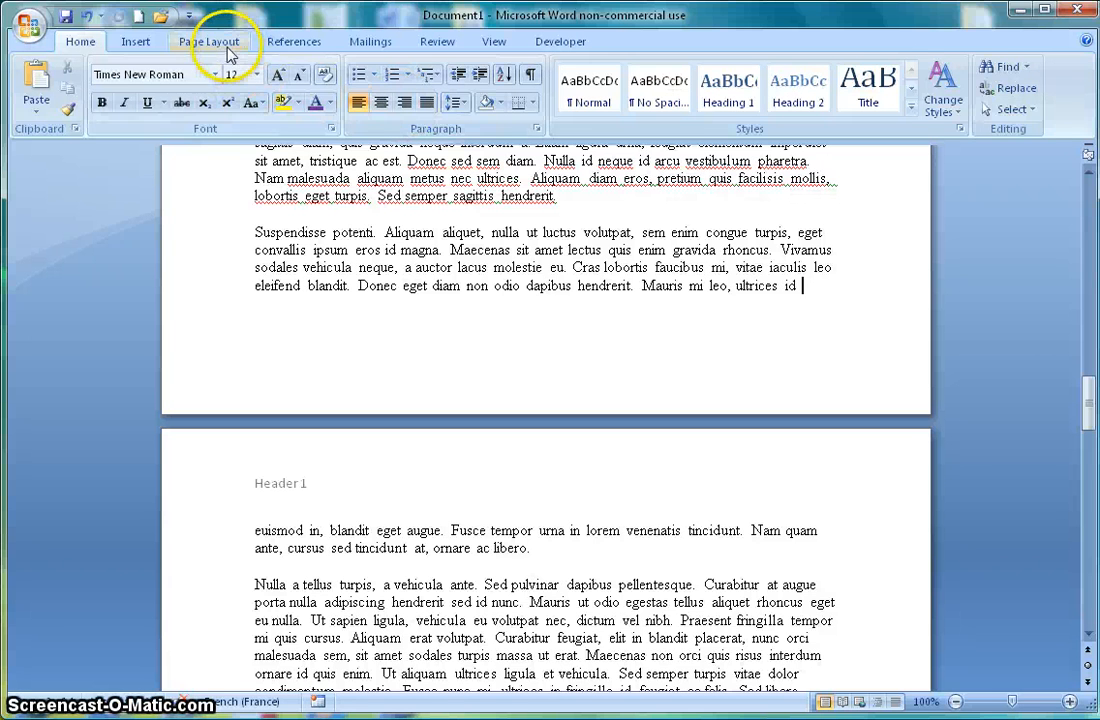
pyautogui.click(209, 41)
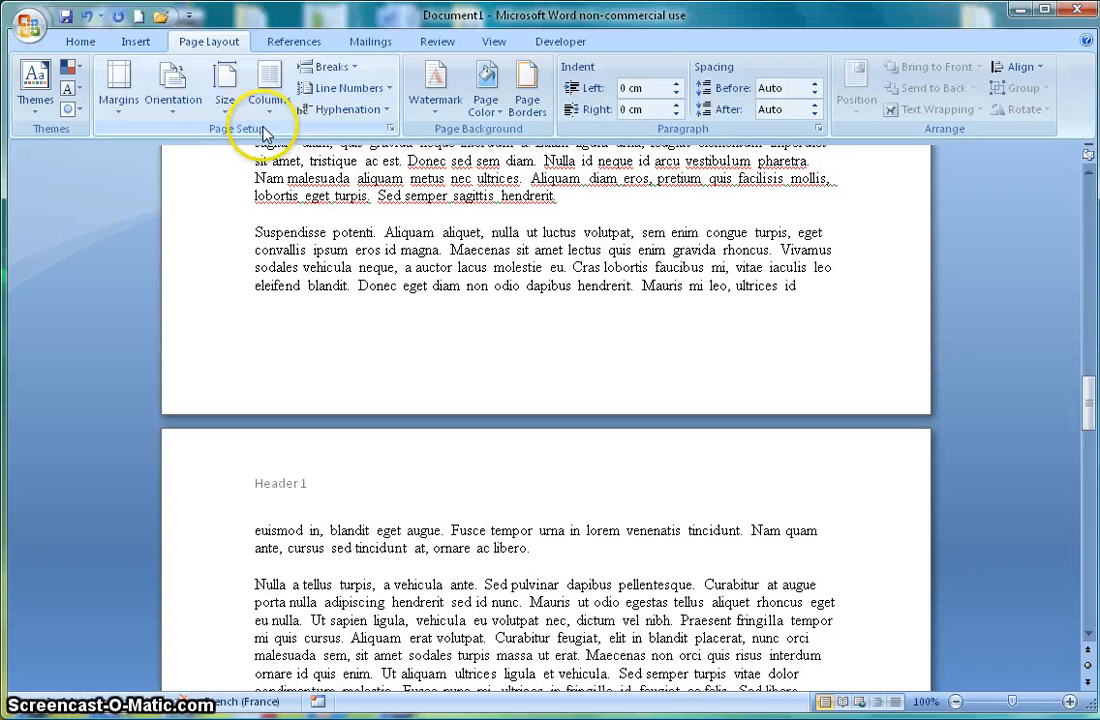
pyautogui.moveTo(345, 88)
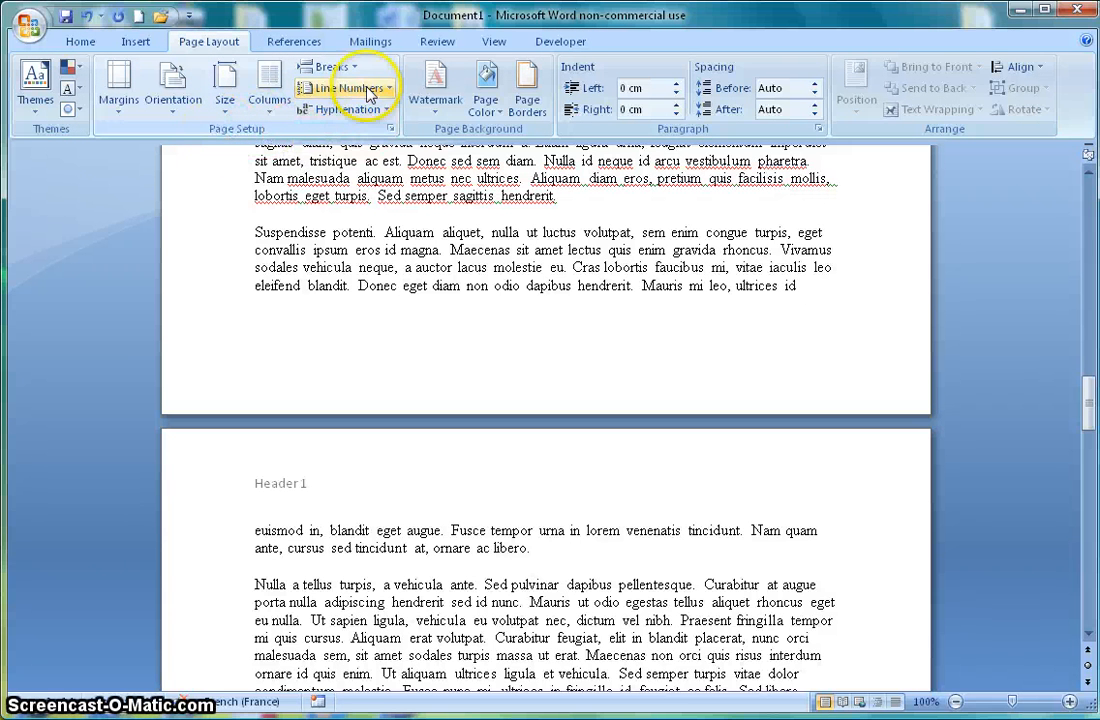
pyautogui.moveTo(330, 66)
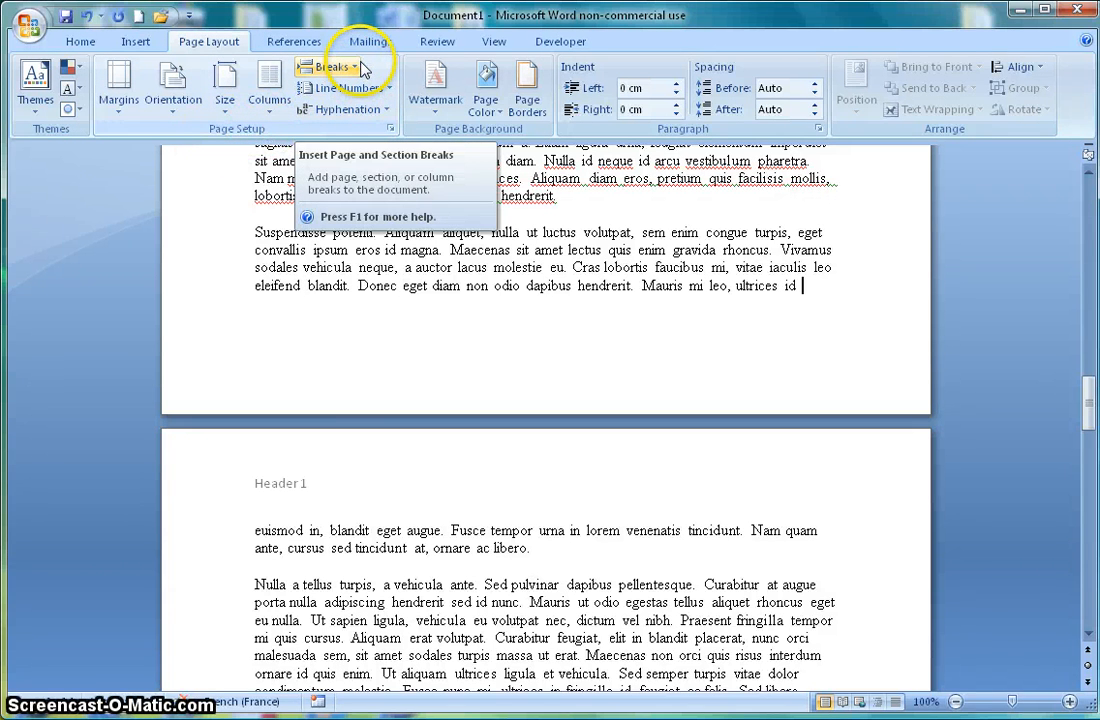
pyautogui.click(330, 66)
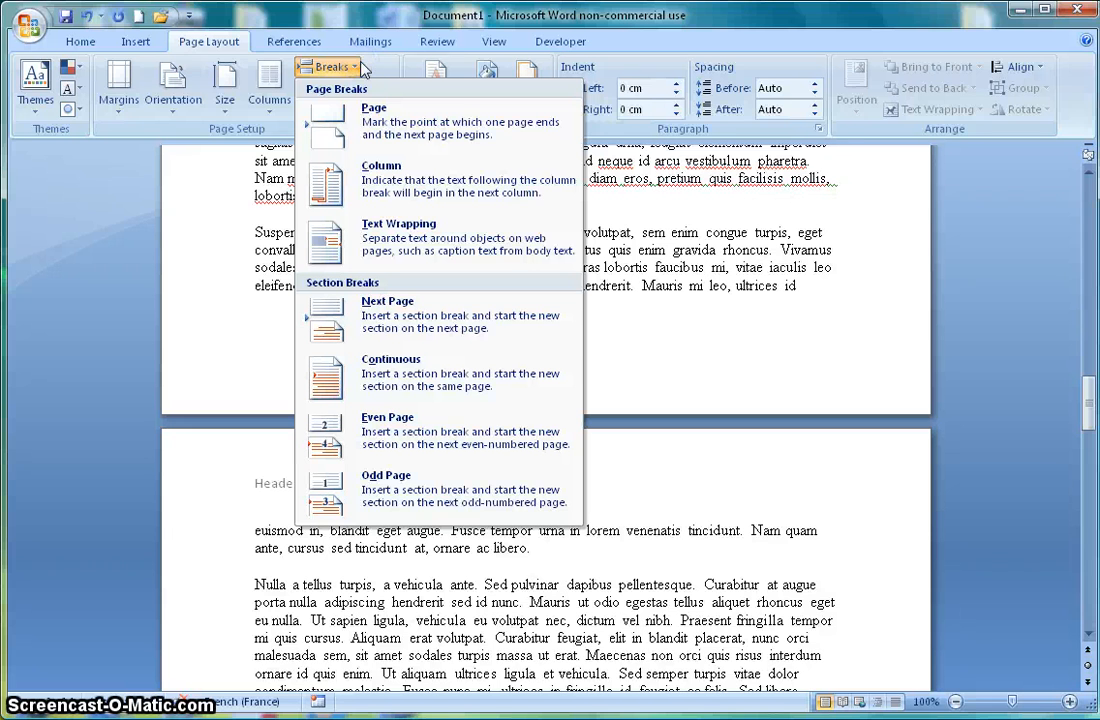
pyautogui.moveTo(378, 293)
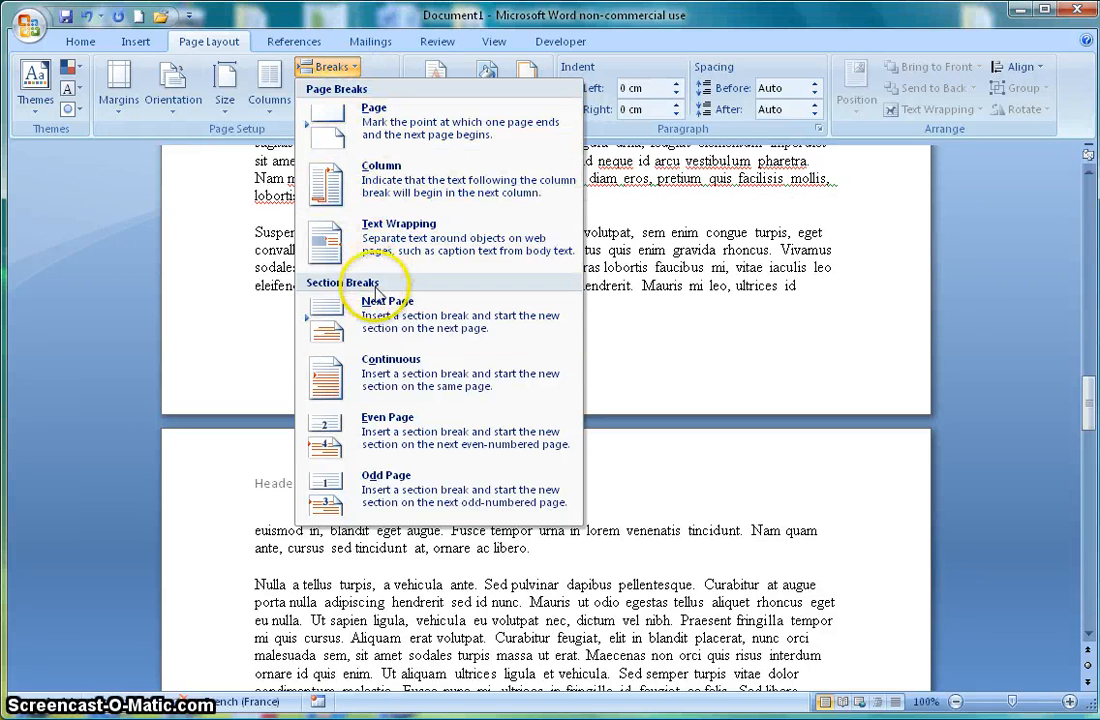
pyautogui.moveTo(378, 385)
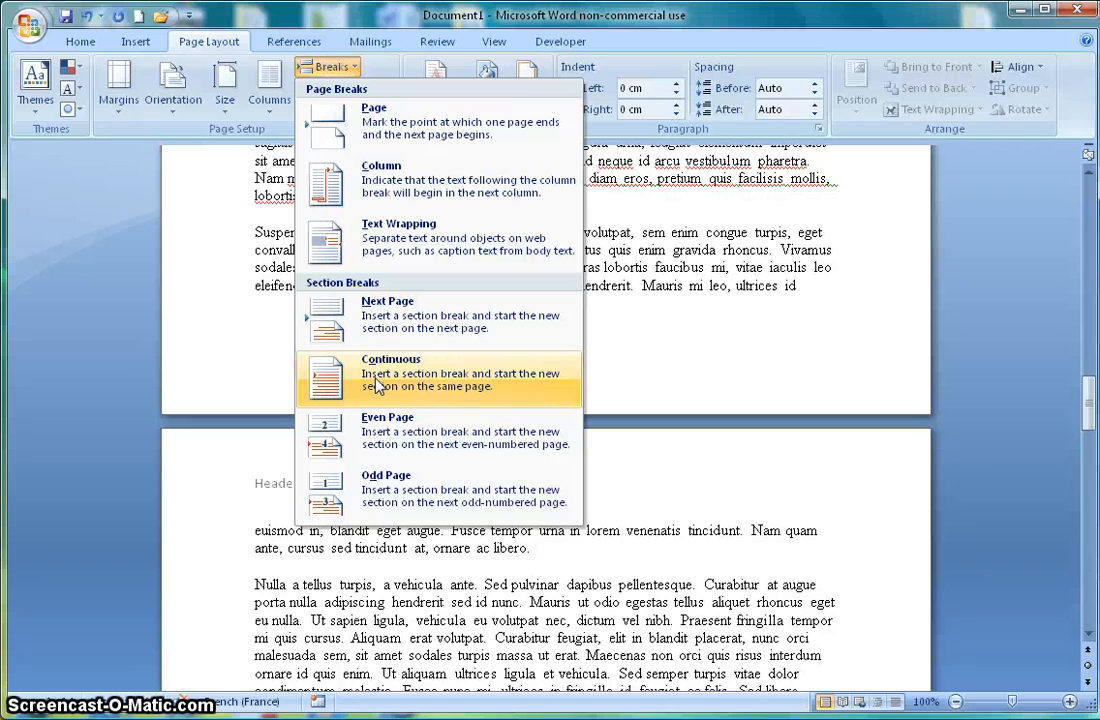
pyautogui.moveTo(398, 330)
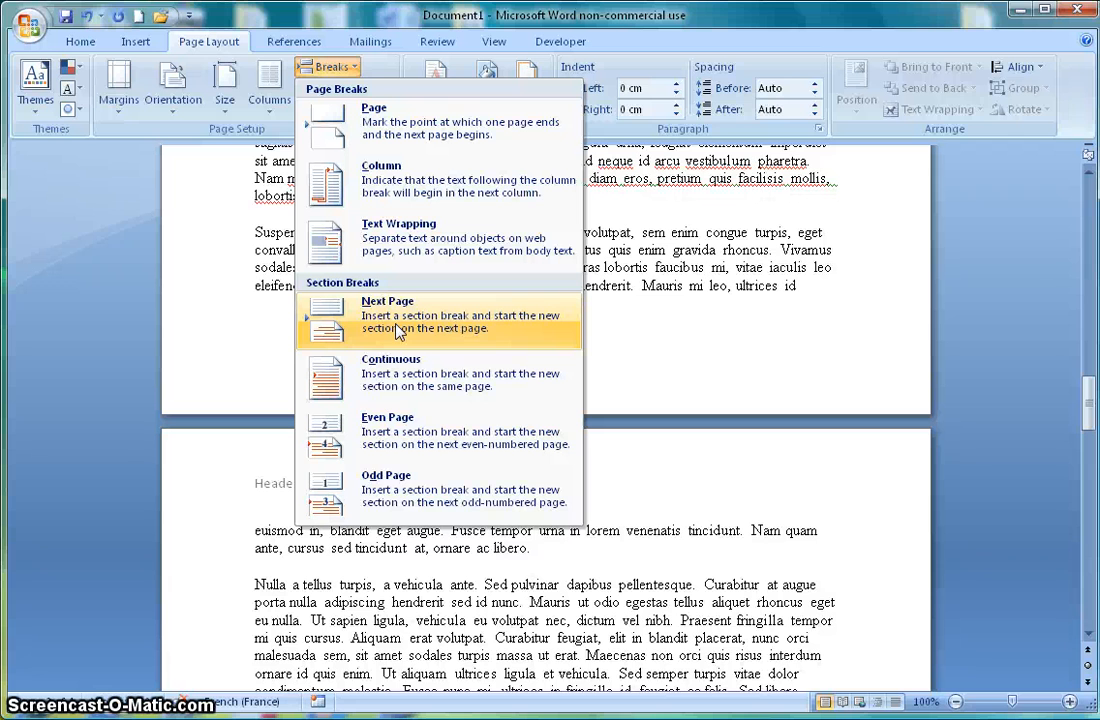
pyautogui.moveTo(405, 377)
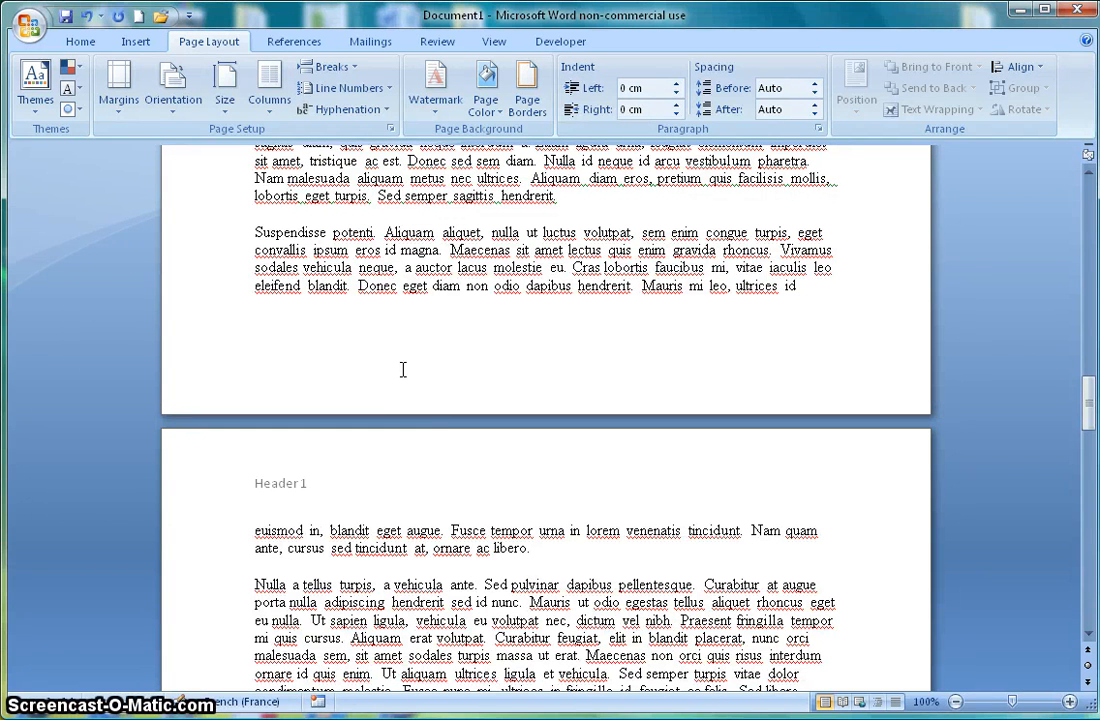
pyautogui.moveTo(420, 495)
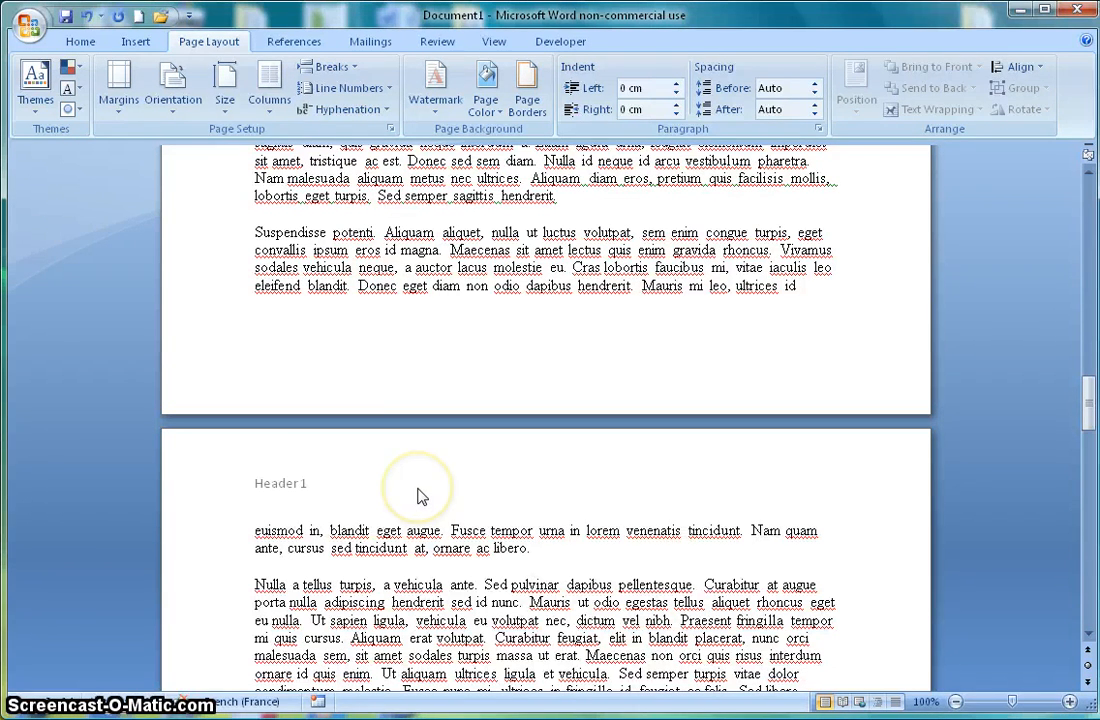
# - Begin editing the header on the later page that belongs to Section 2
pyautogui.doubleClick(418, 490)
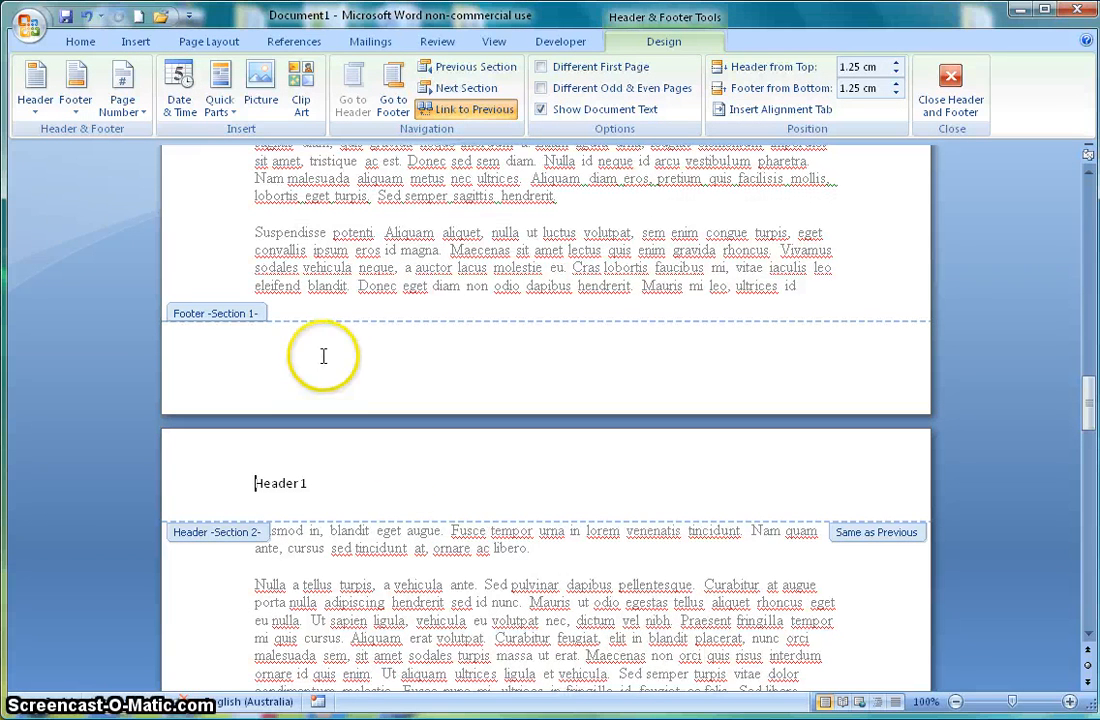
pyautogui.moveTo(192, 330)
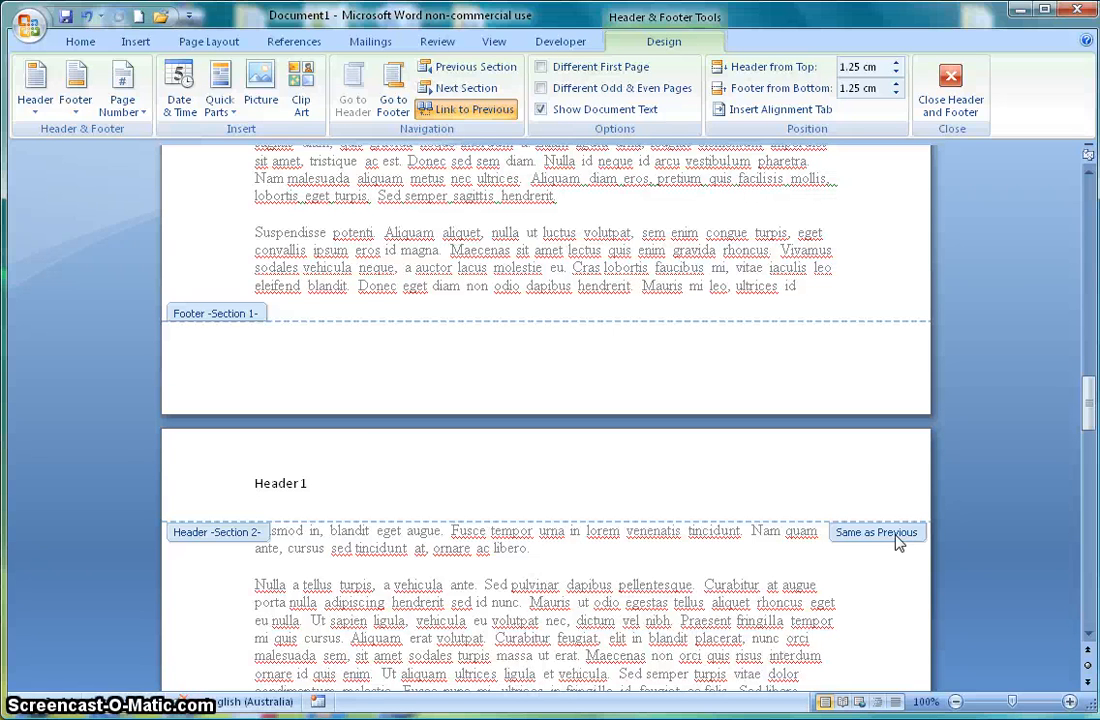
pyautogui.click(256, 483)
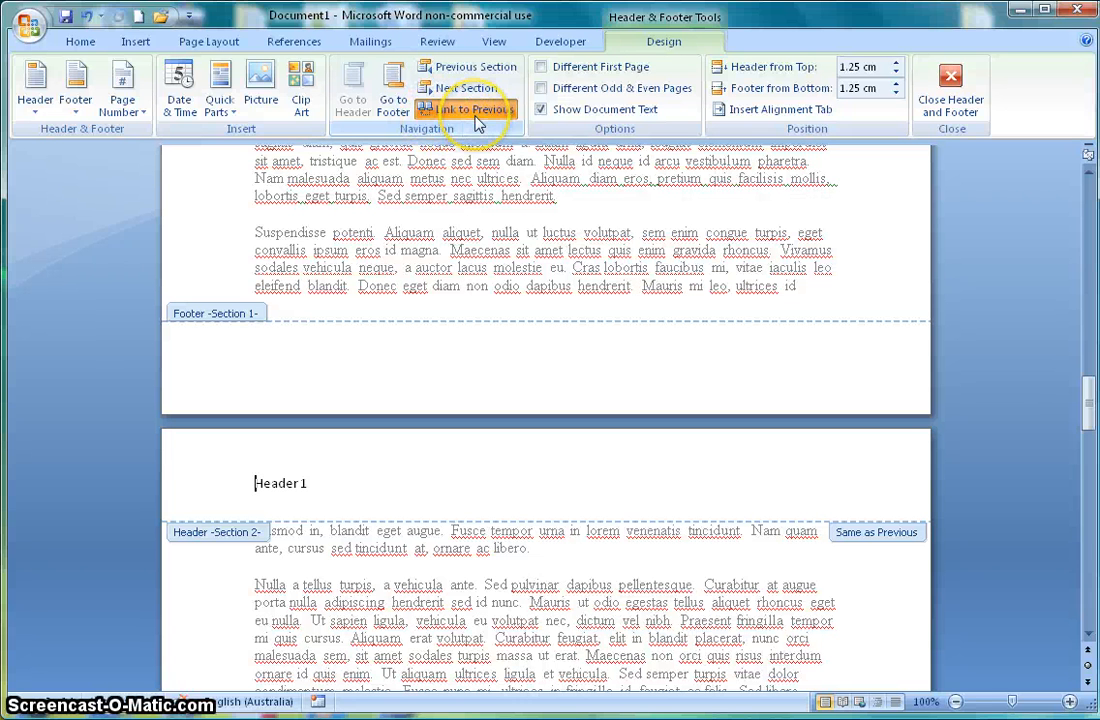
pyautogui.moveTo(475, 109)
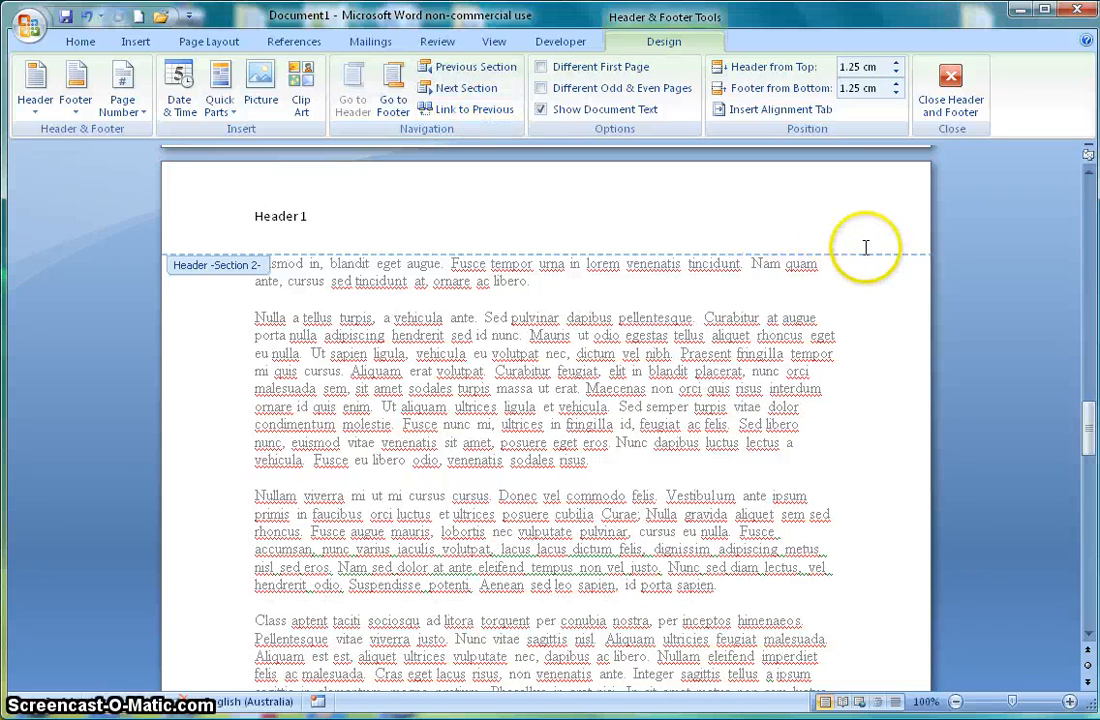
pyautogui.moveTo(770, 226)
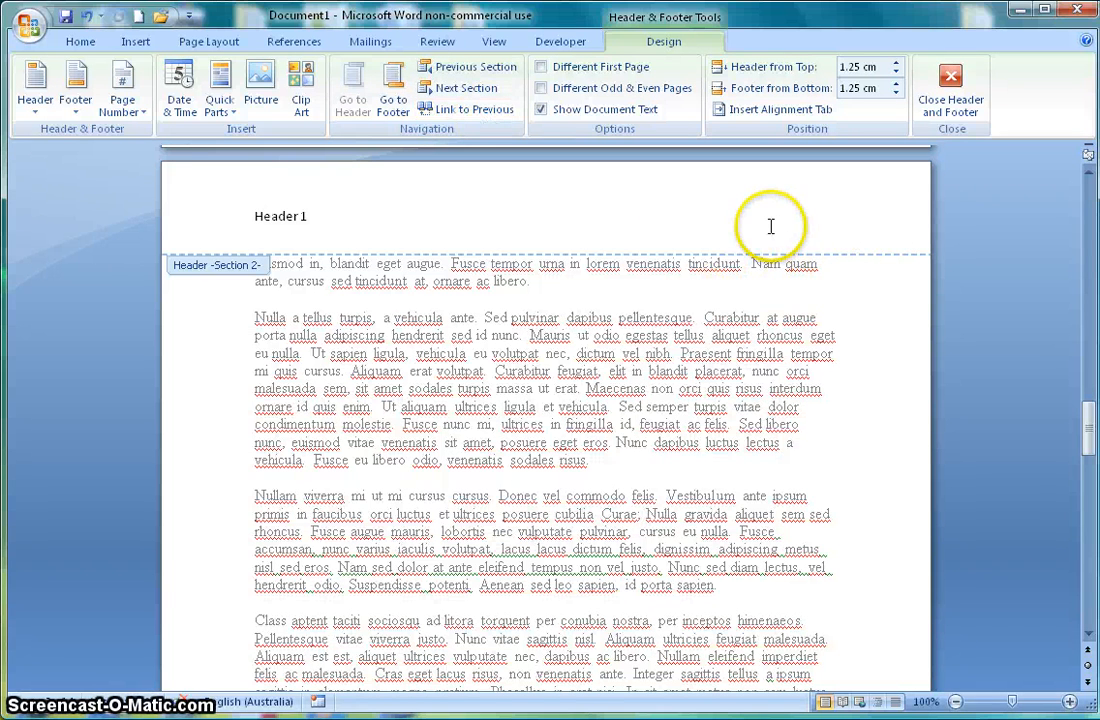
# - Change the Section 2 header text from 'Header 1' to 'Header 2'
pyautogui.click(313, 216)
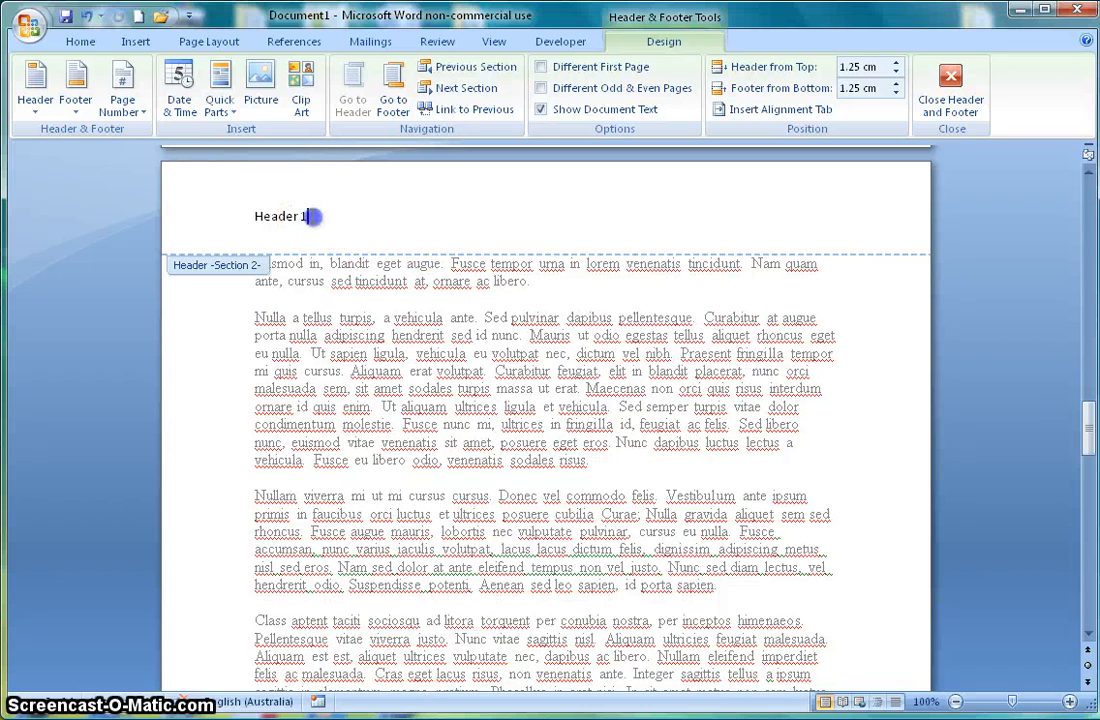
pyautogui.press('Backspace')
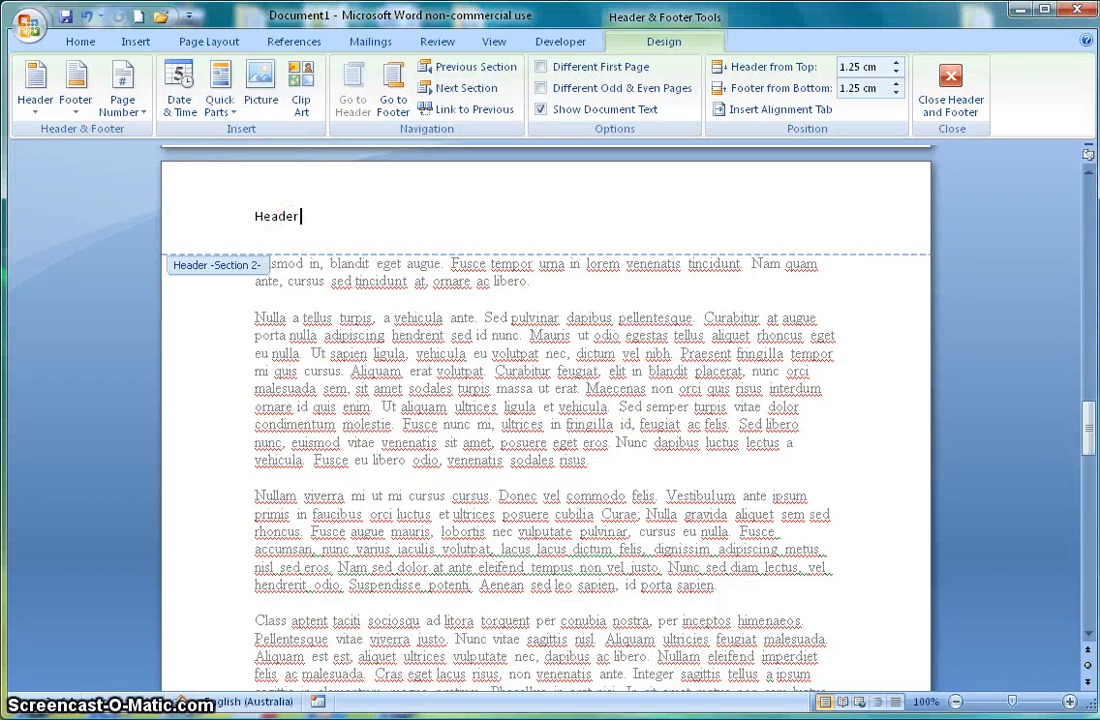
pyautogui.write('2')
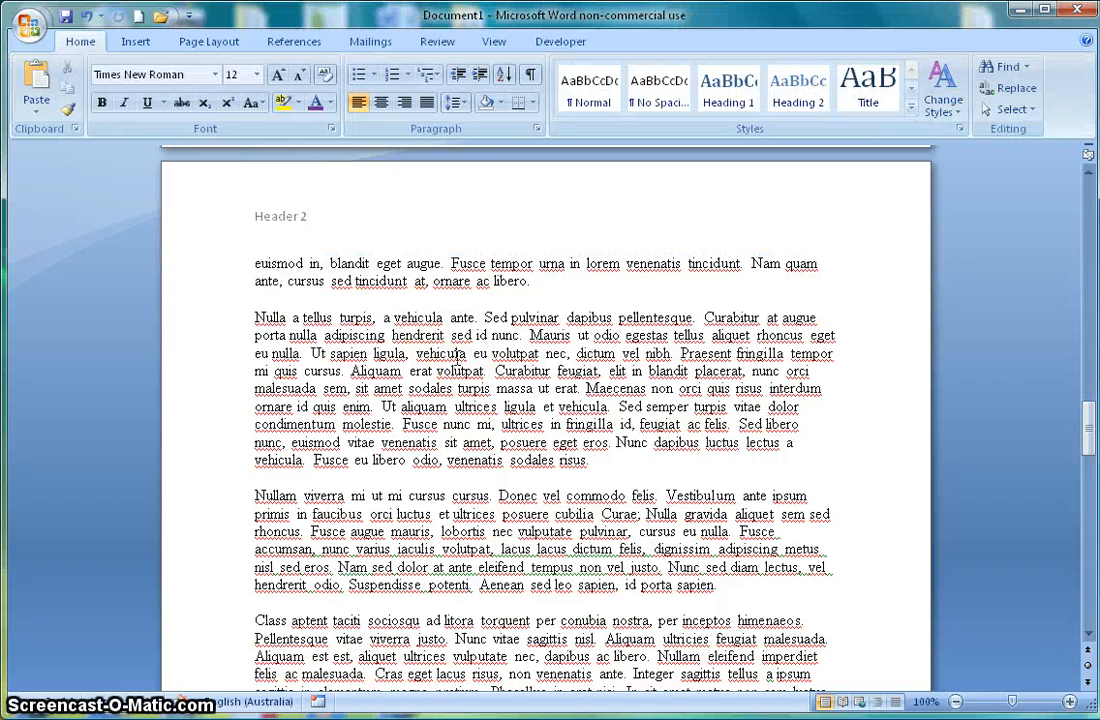
pyautogui.scroll(-3)
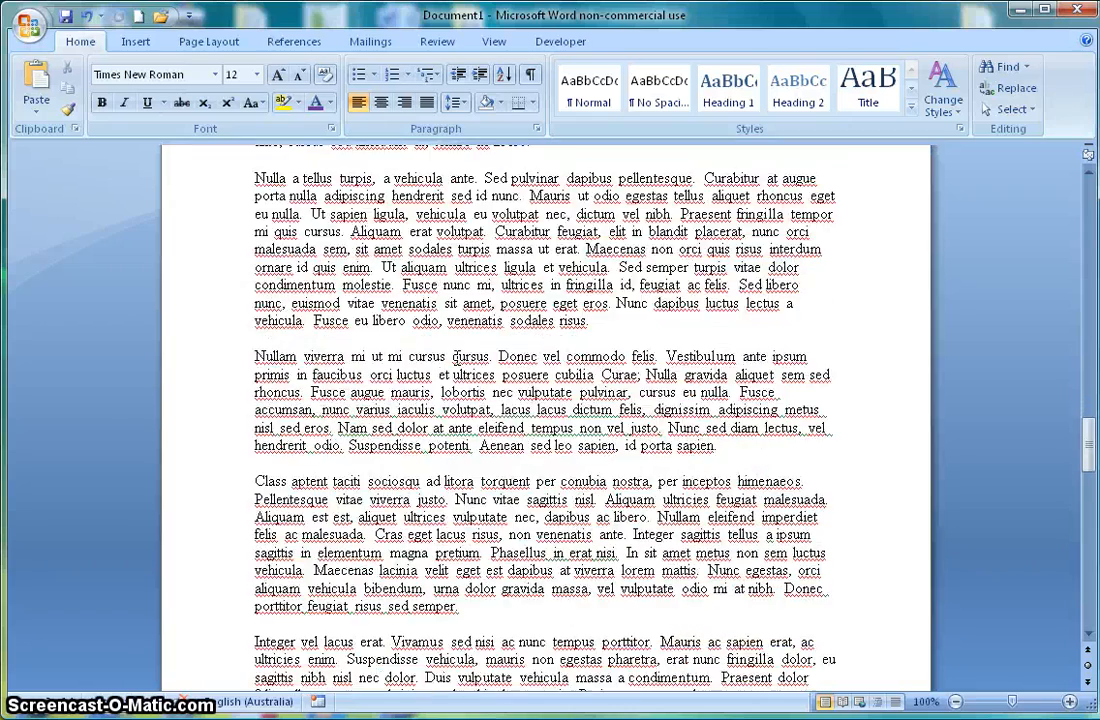
pyautogui.scroll(-3)
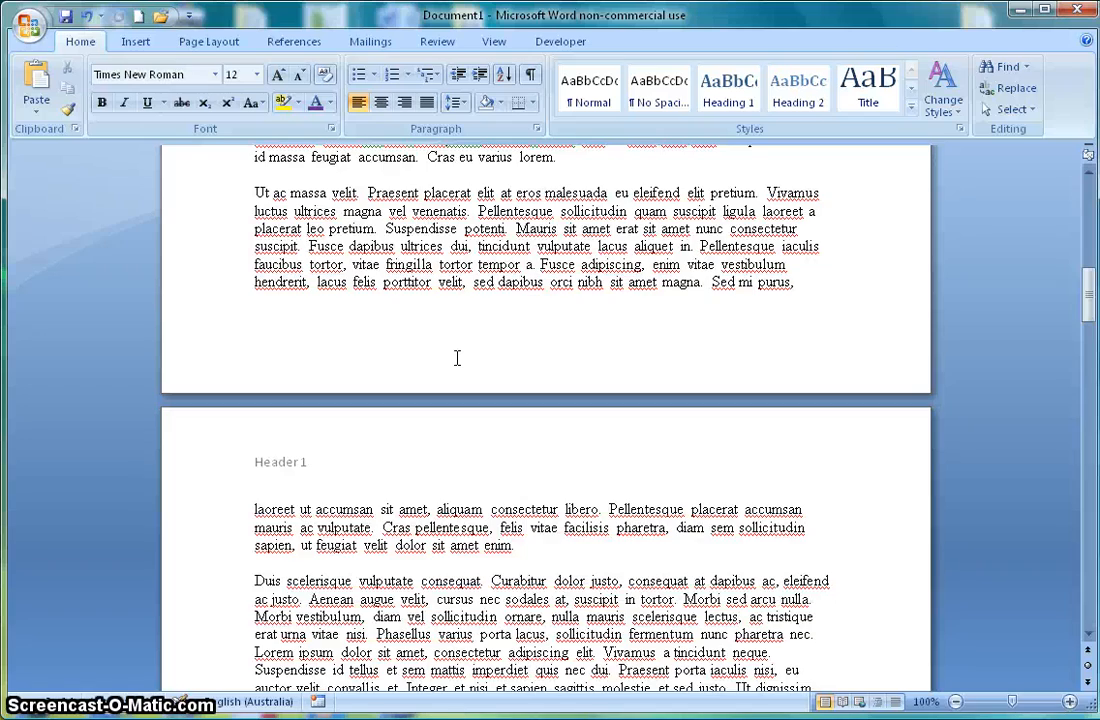
pyautogui.scroll(-3)
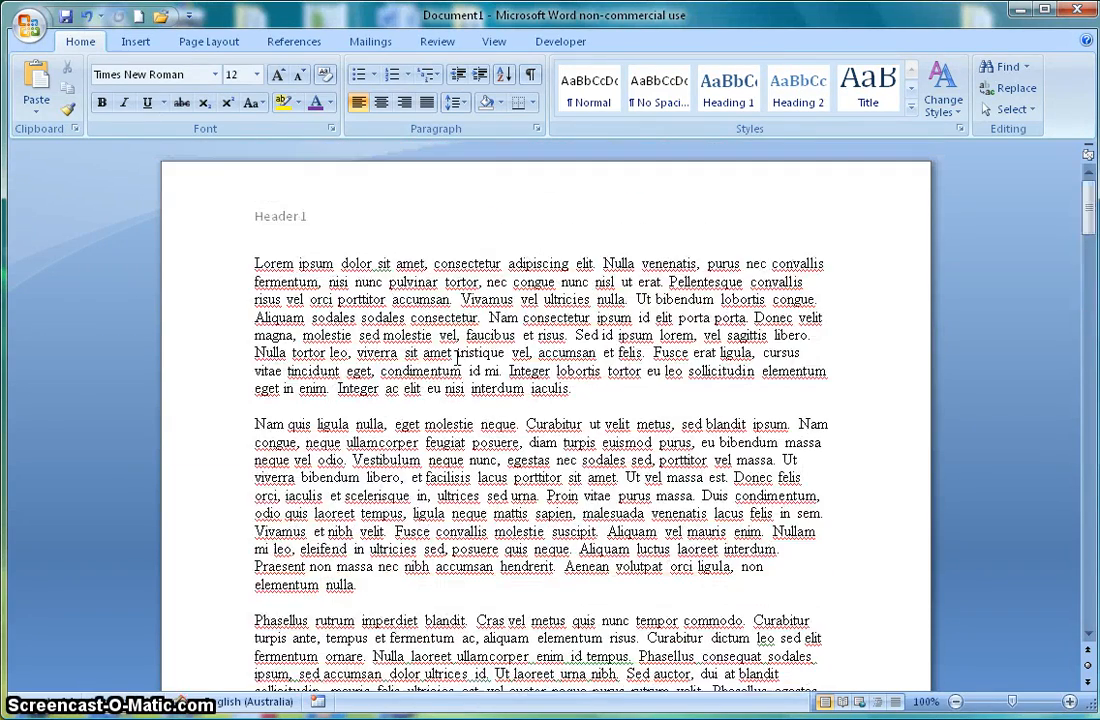
pyautogui.scroll(-3)
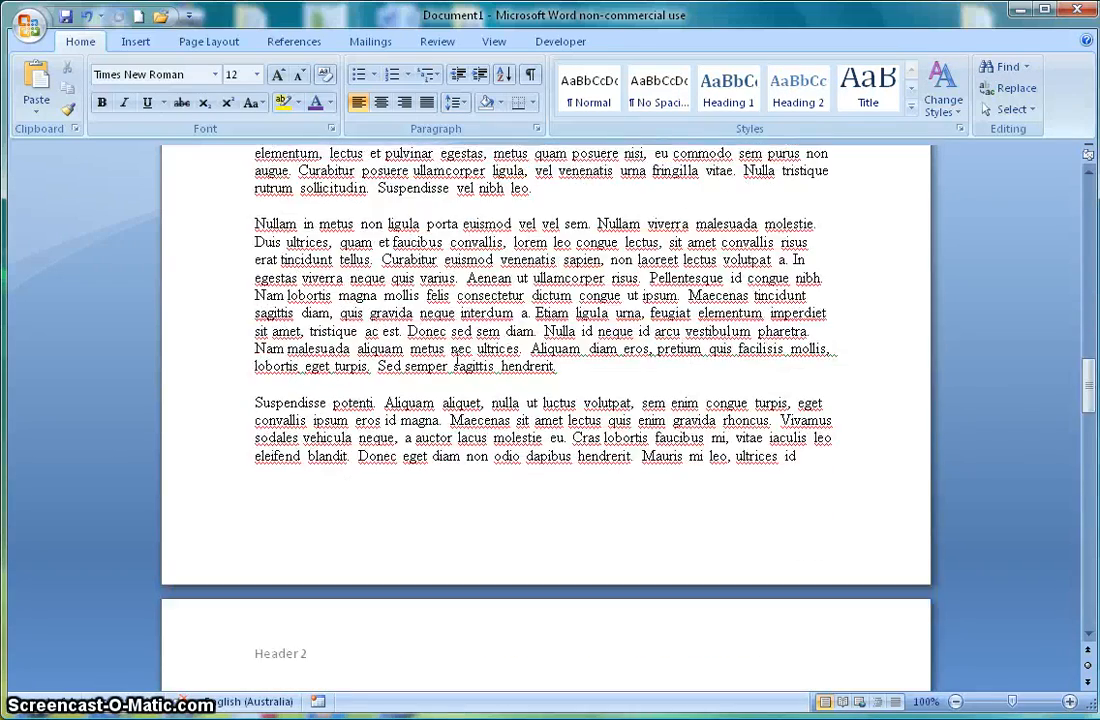
pyautogui.scroll(-3)
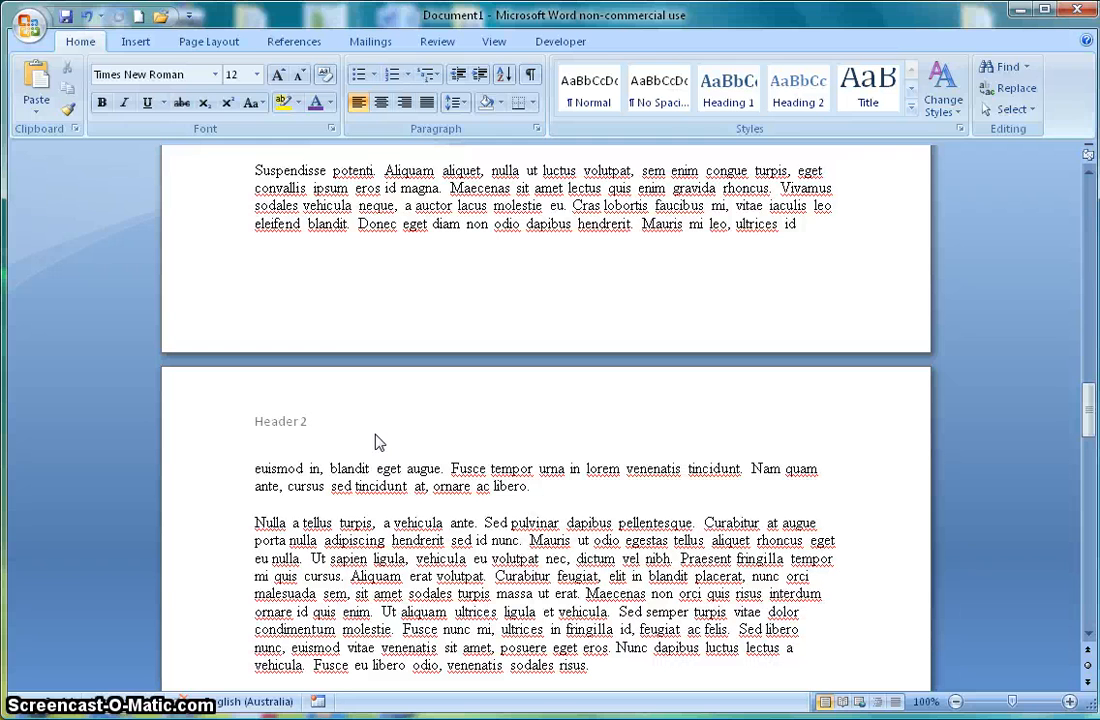
pyautogui.click(256, 468)
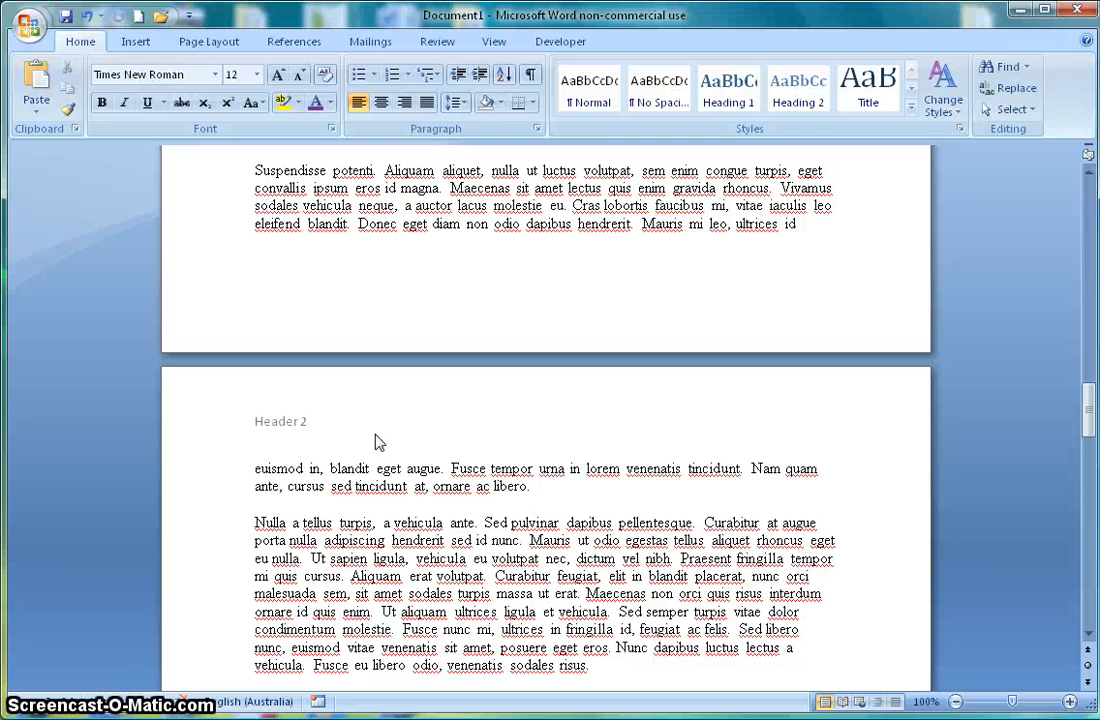
pyautogui.click(256, 468)
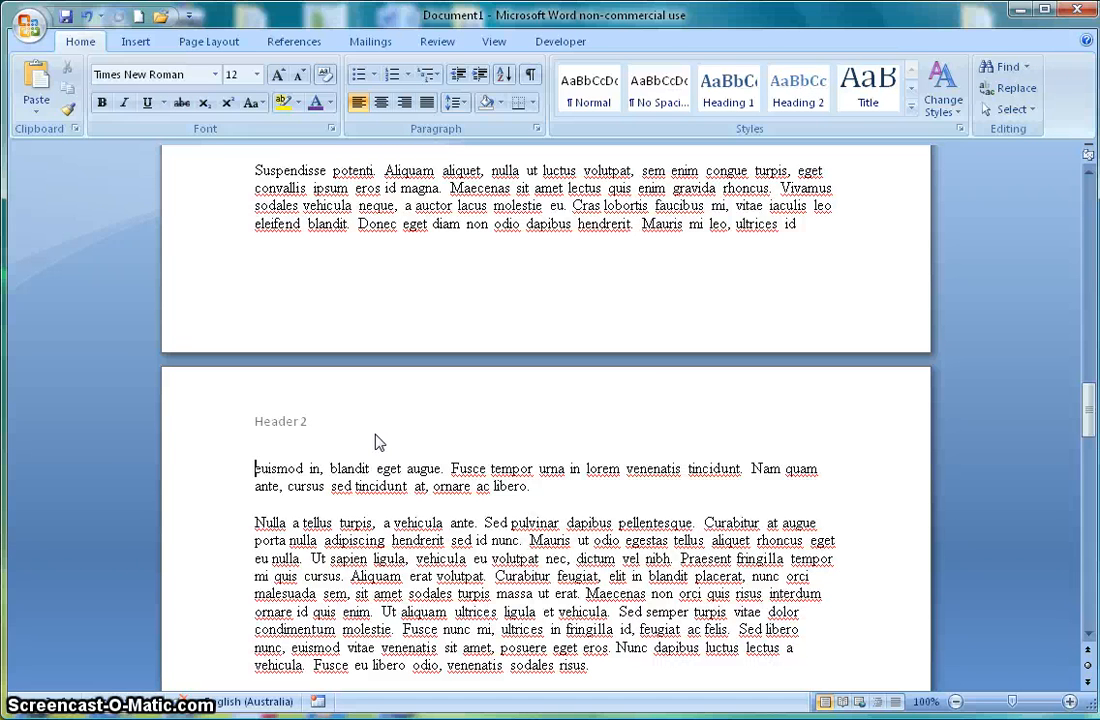